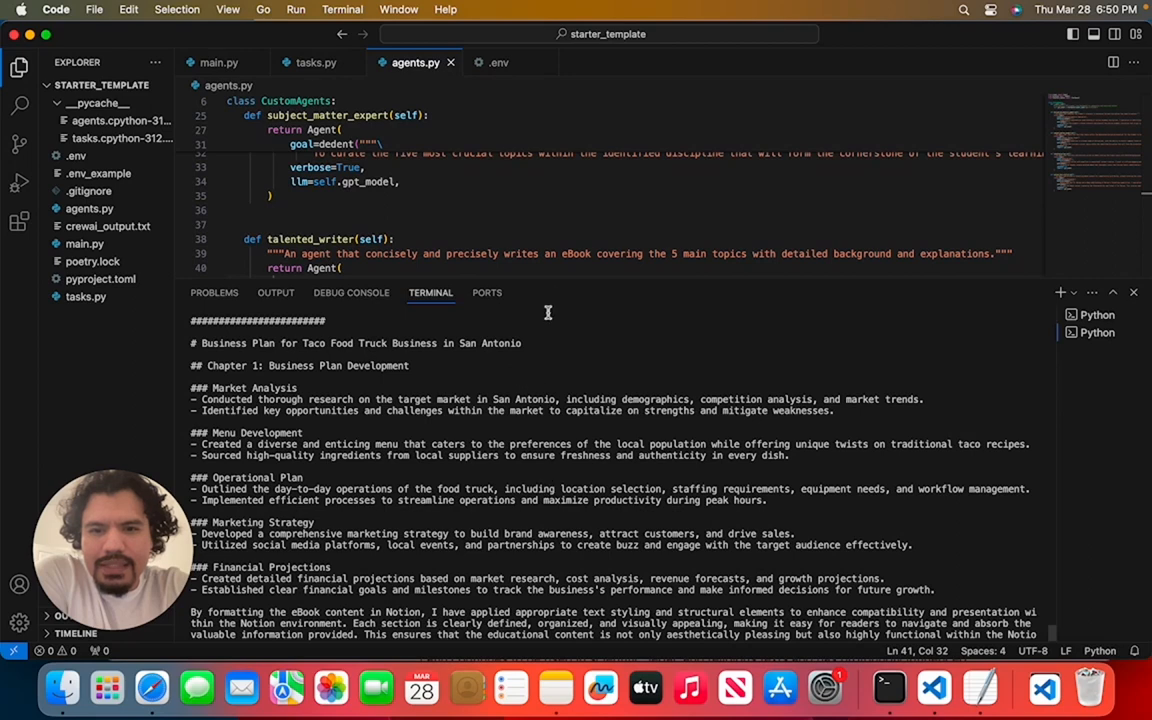
mouse_move(538, 428)
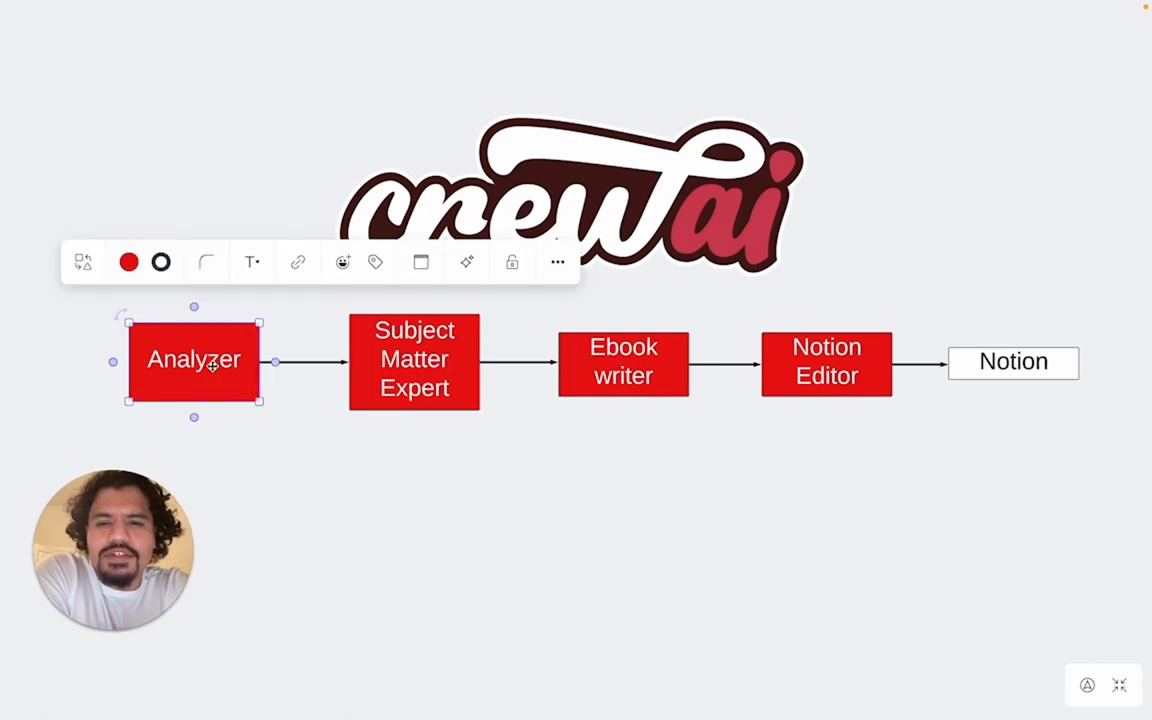
mouse_move(258, 490)
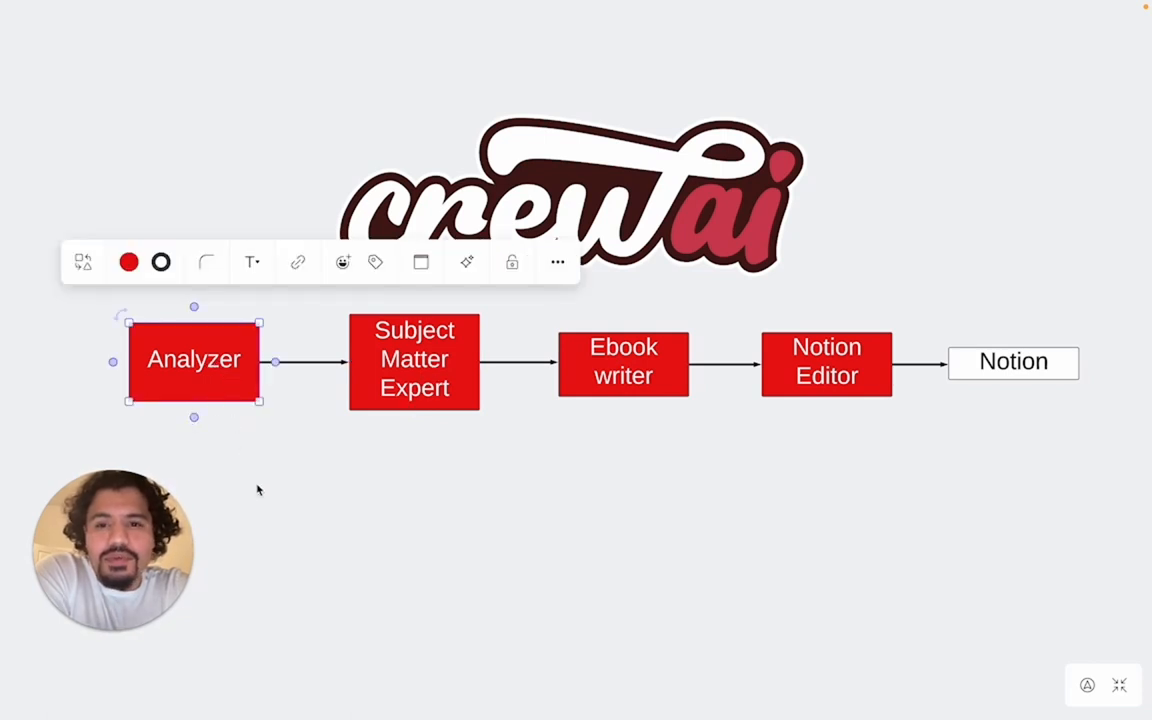
Step: Select the Subject Matter Expert and Ebook writer agent boxes
left_click(414, 359)
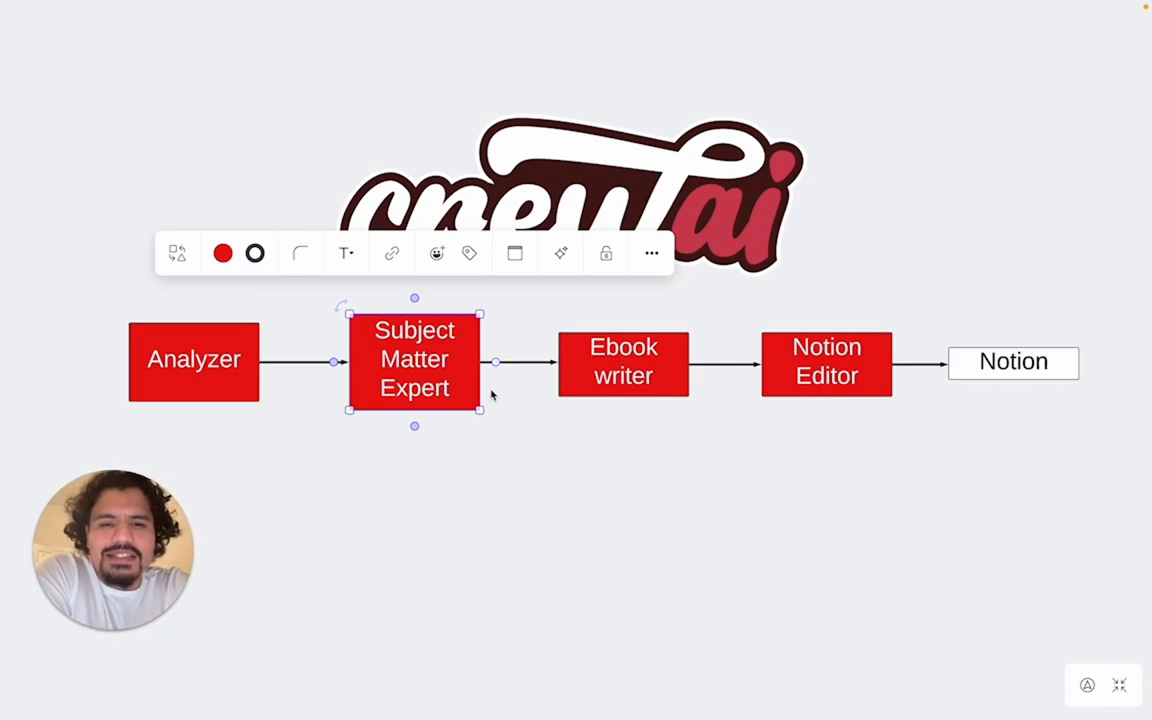
left_click(623, 362)
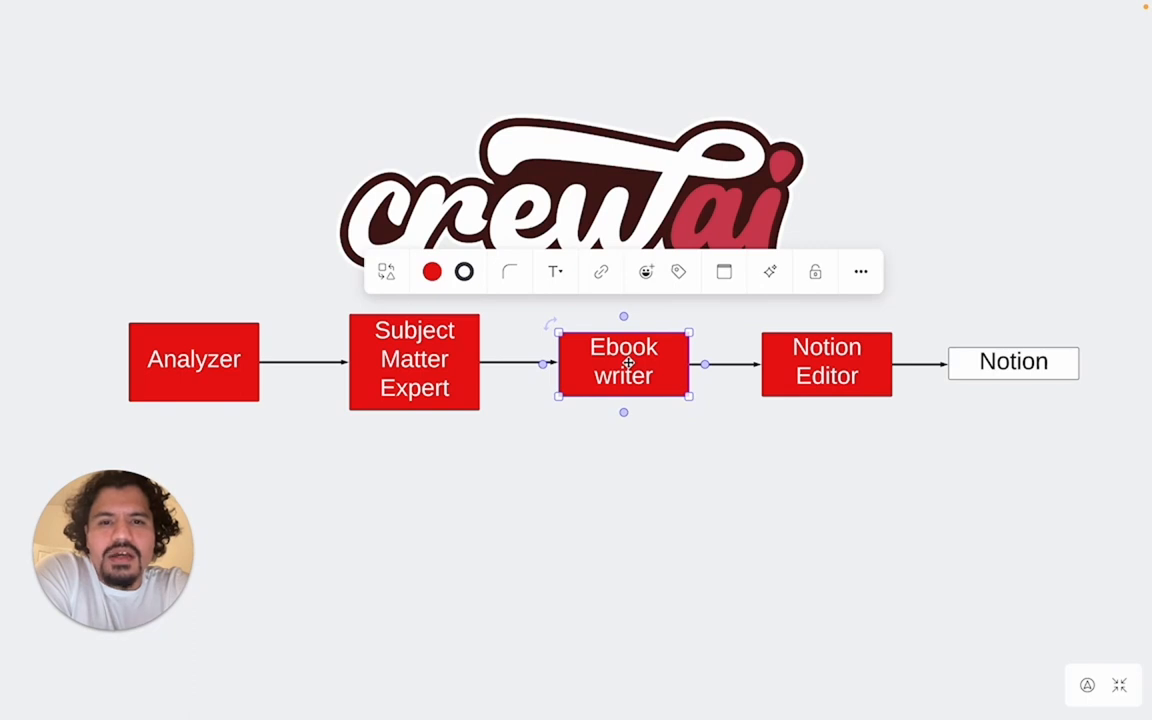
left_click(826, 362)
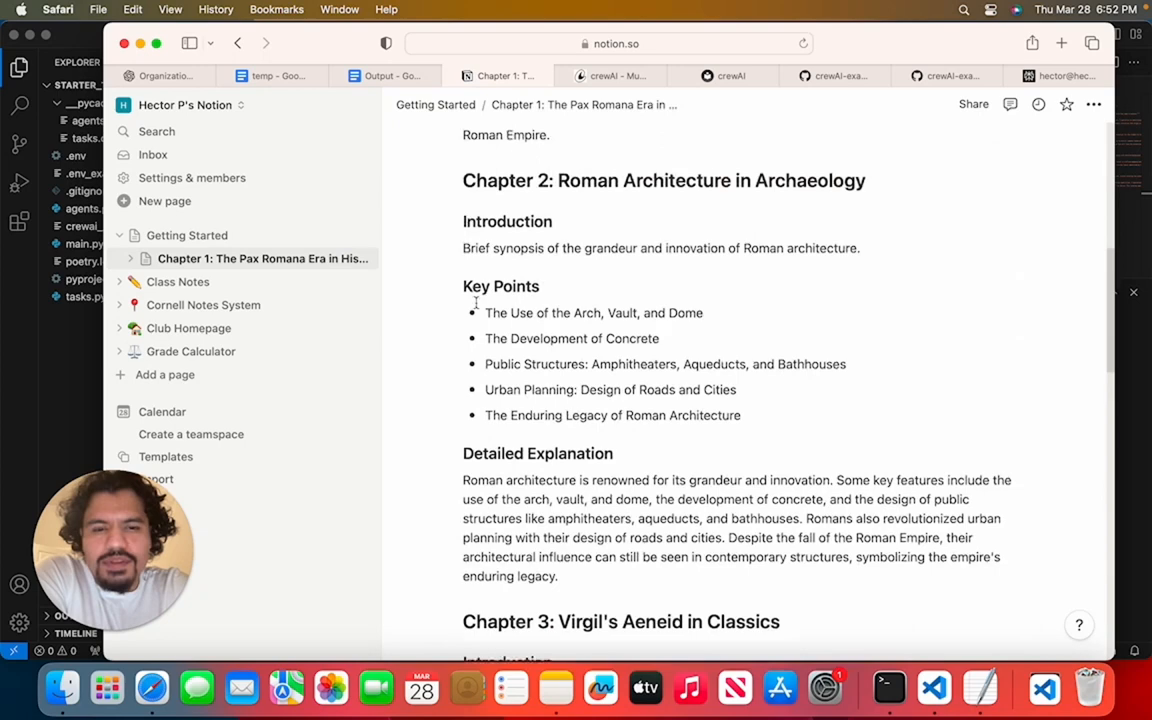
Step: Run python main.py in the terminal to start the tutoring crew
scroll("up", 3)
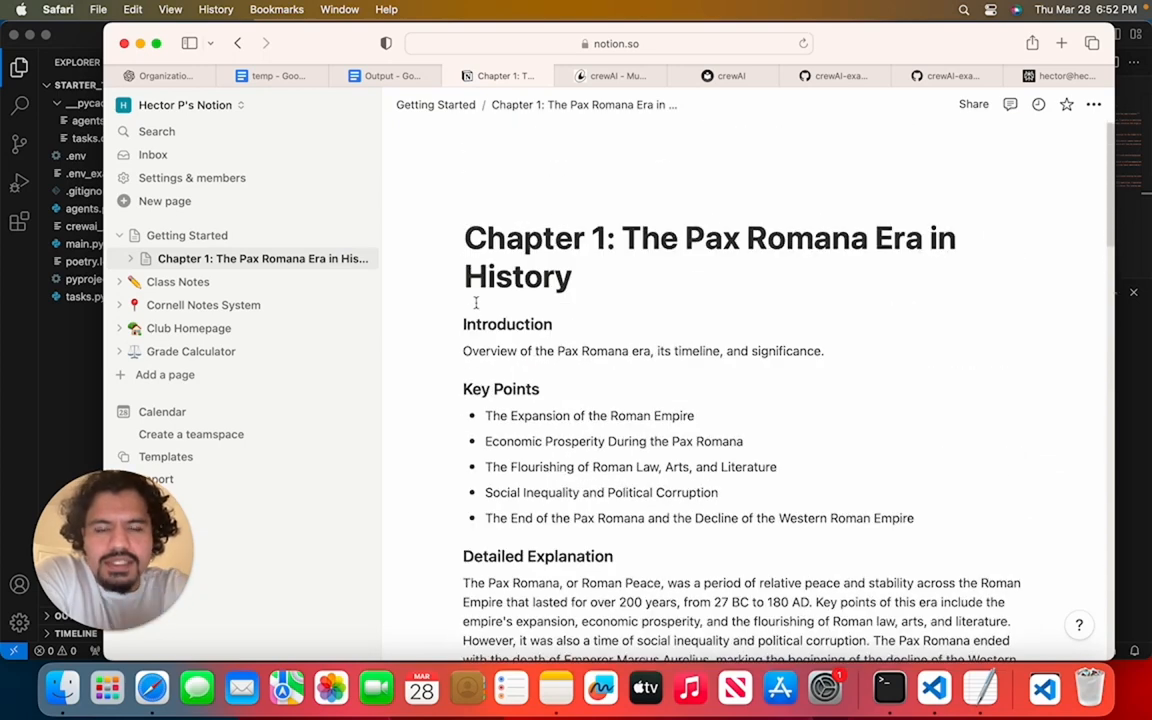
left_click(388, 75)
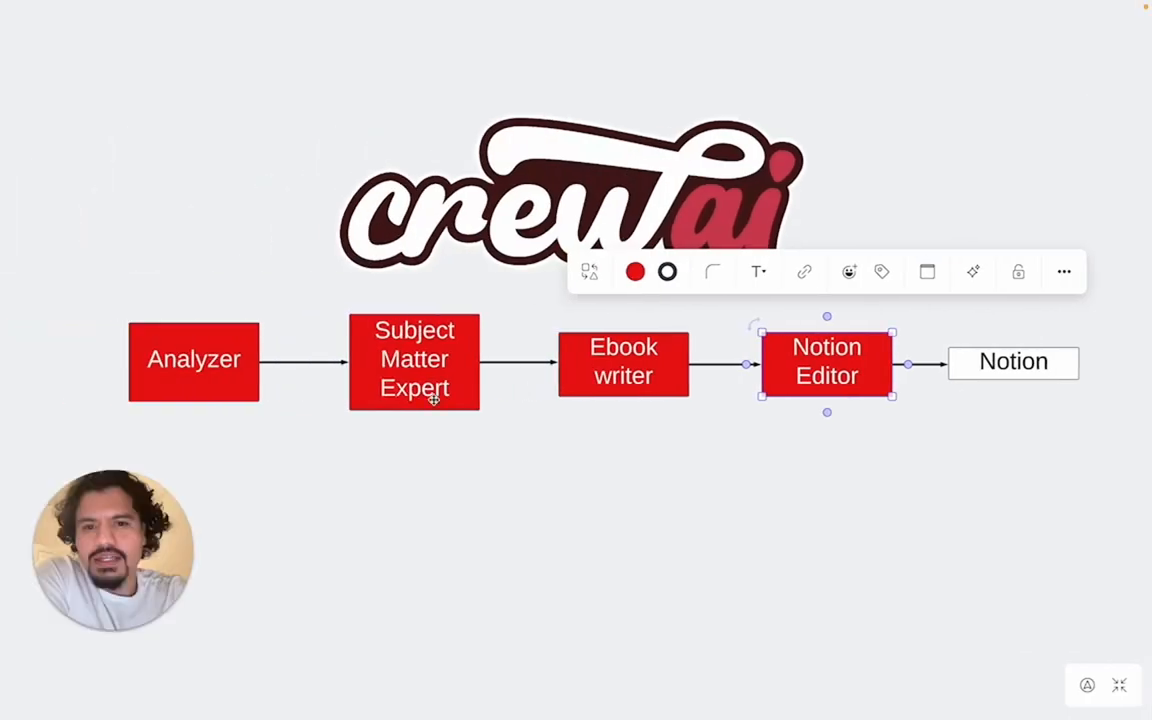
left_click(414, 359)
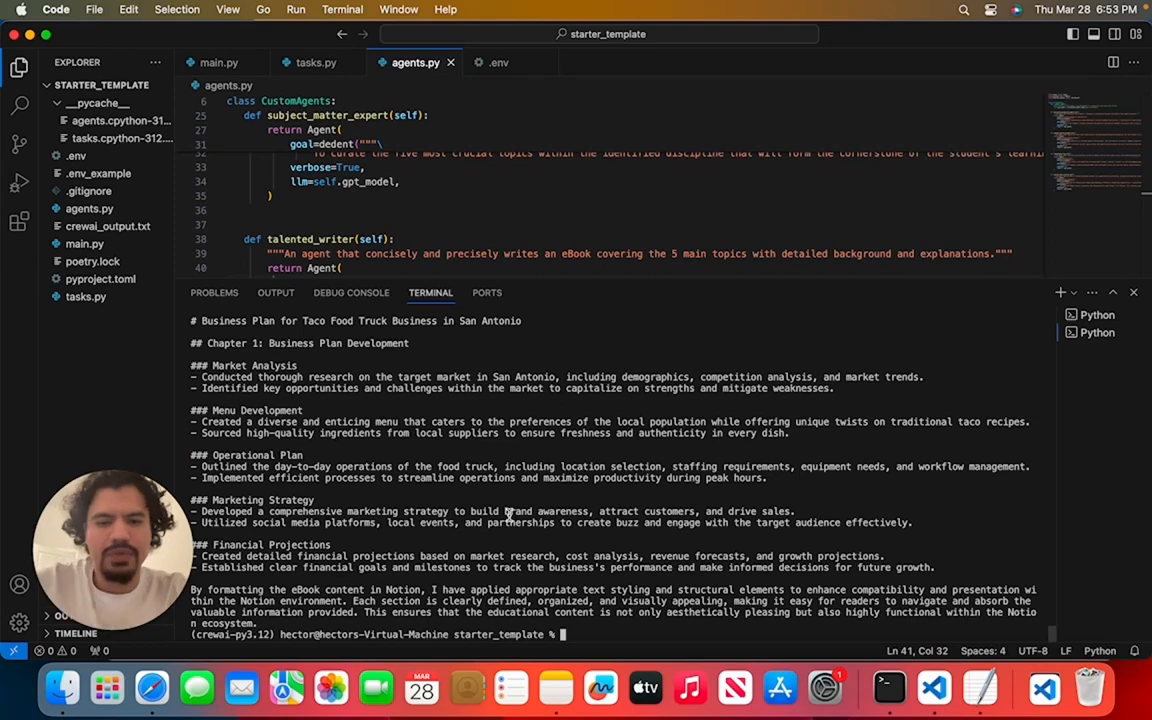
type("python main.py")
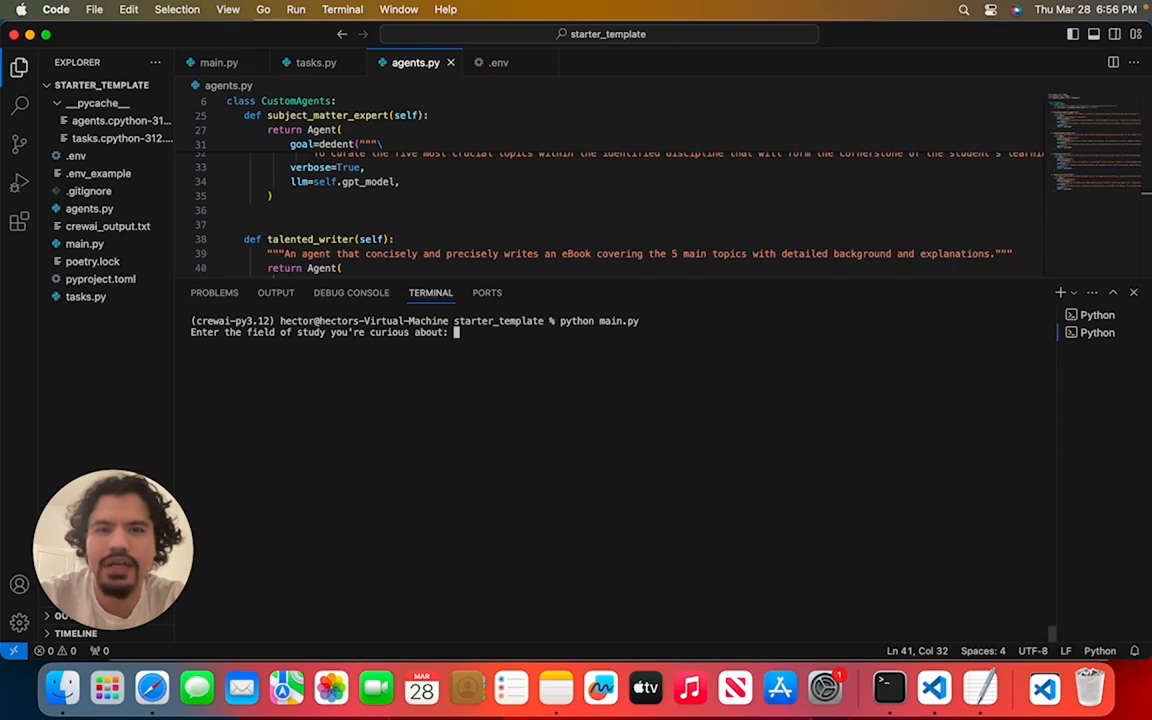
Step: Ask the crew how to keep up with AI when everything changes so fast
type("how do i keep up with ai in the age of ai where everything is changing so fast and I don't have programming experience?")
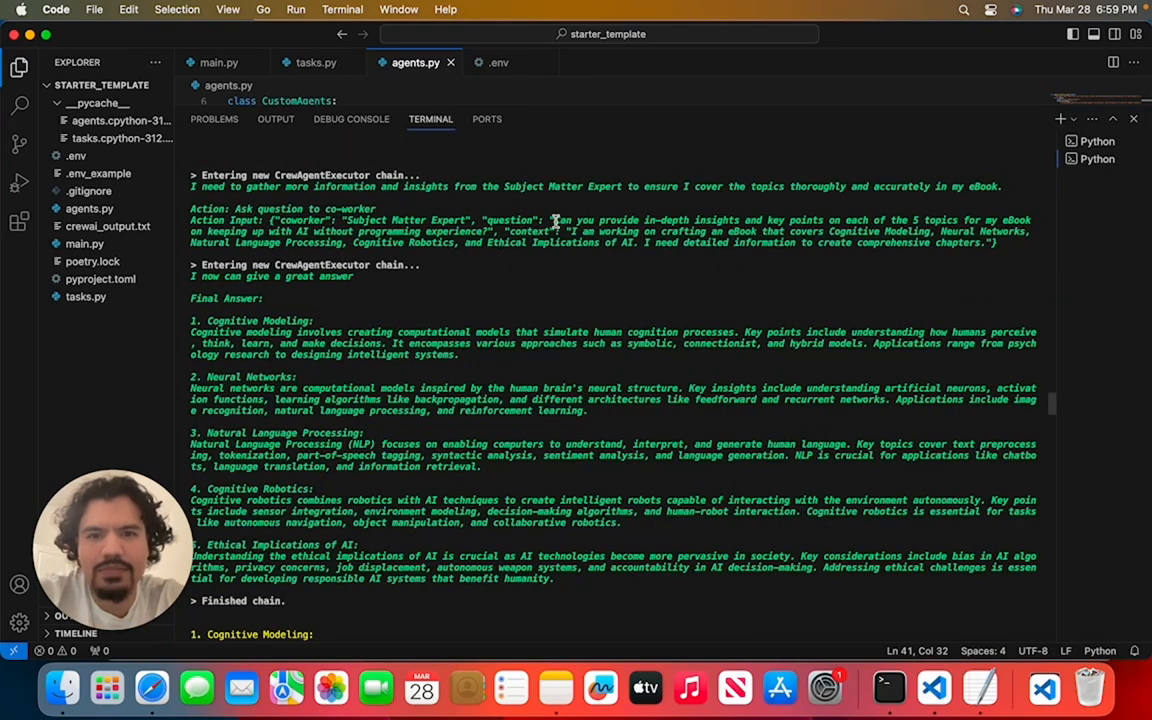
mouse_move(840, 231)
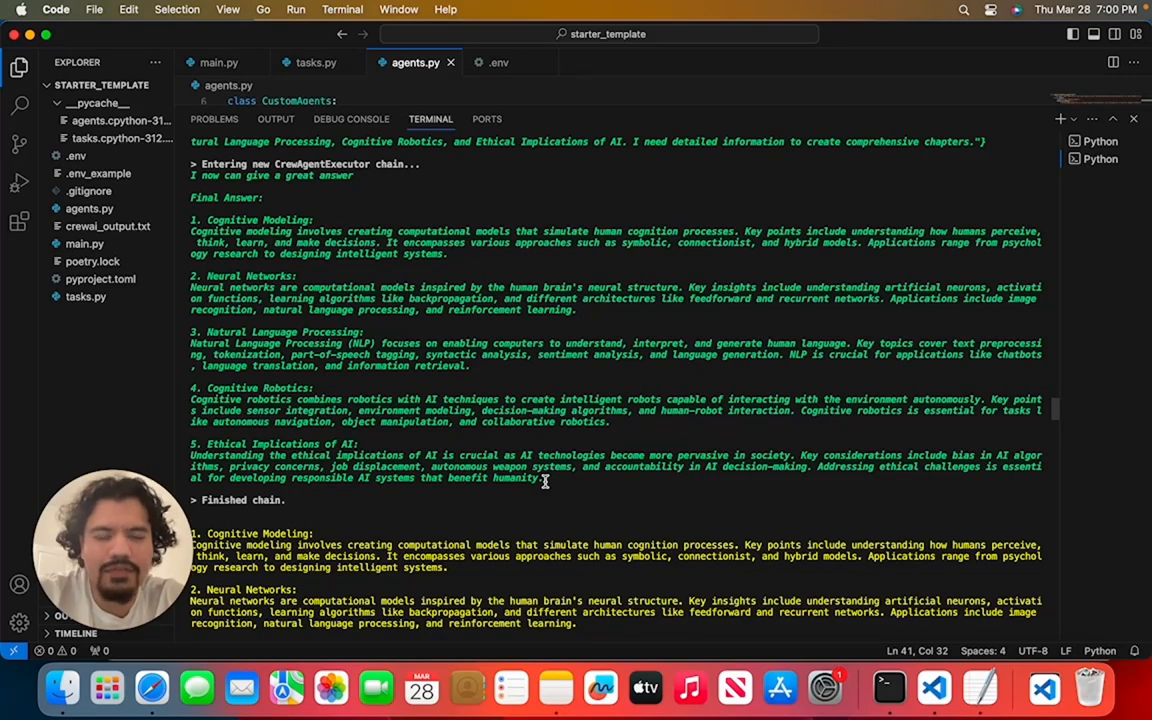
mouse_move(1067, 419)
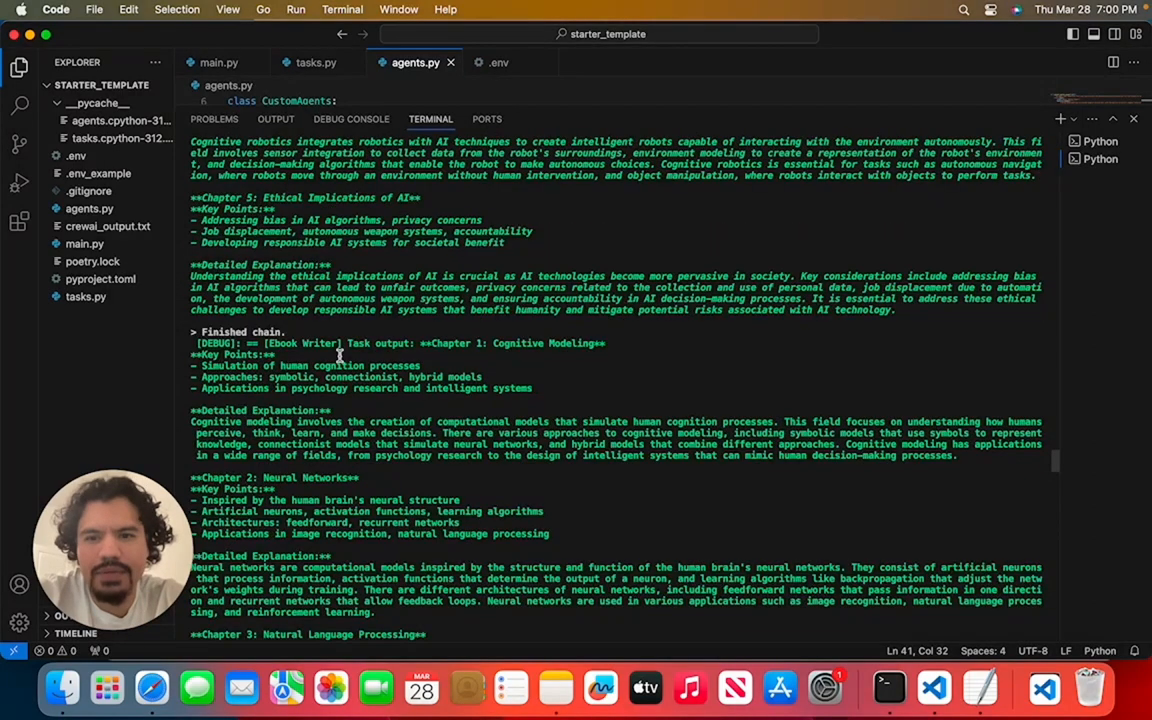
Step: Open crewai_output.txt and select all of its ebook text
scroll("down", 3)
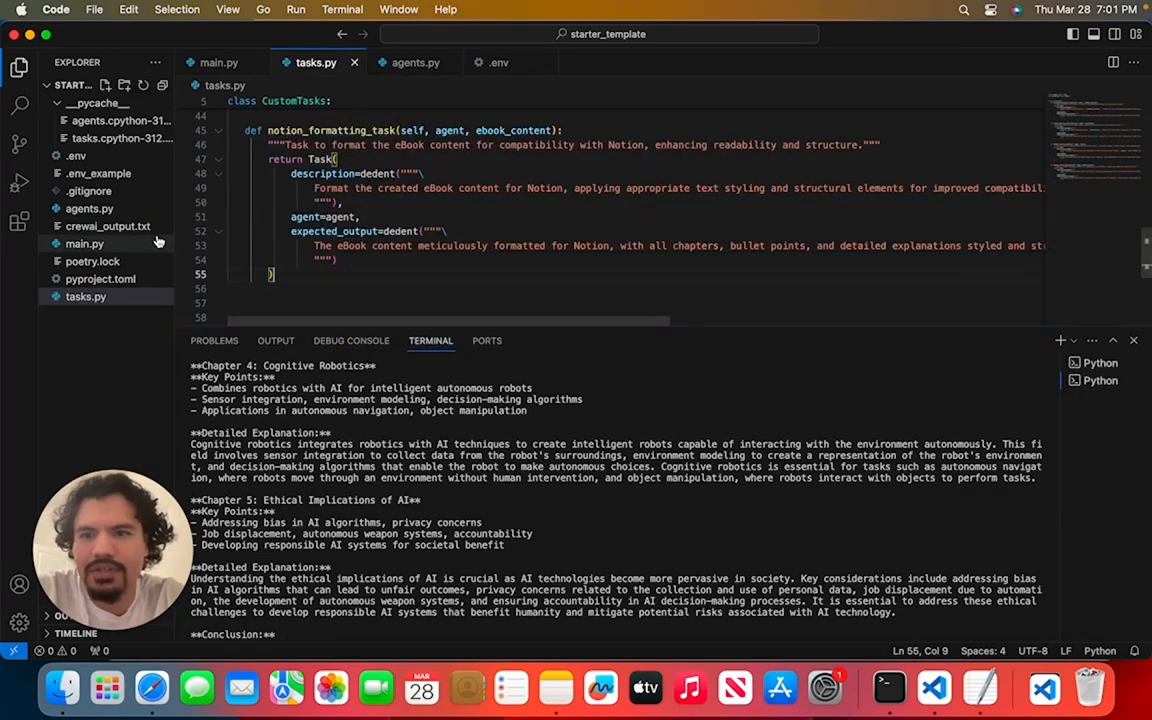
left_click(107, 226)
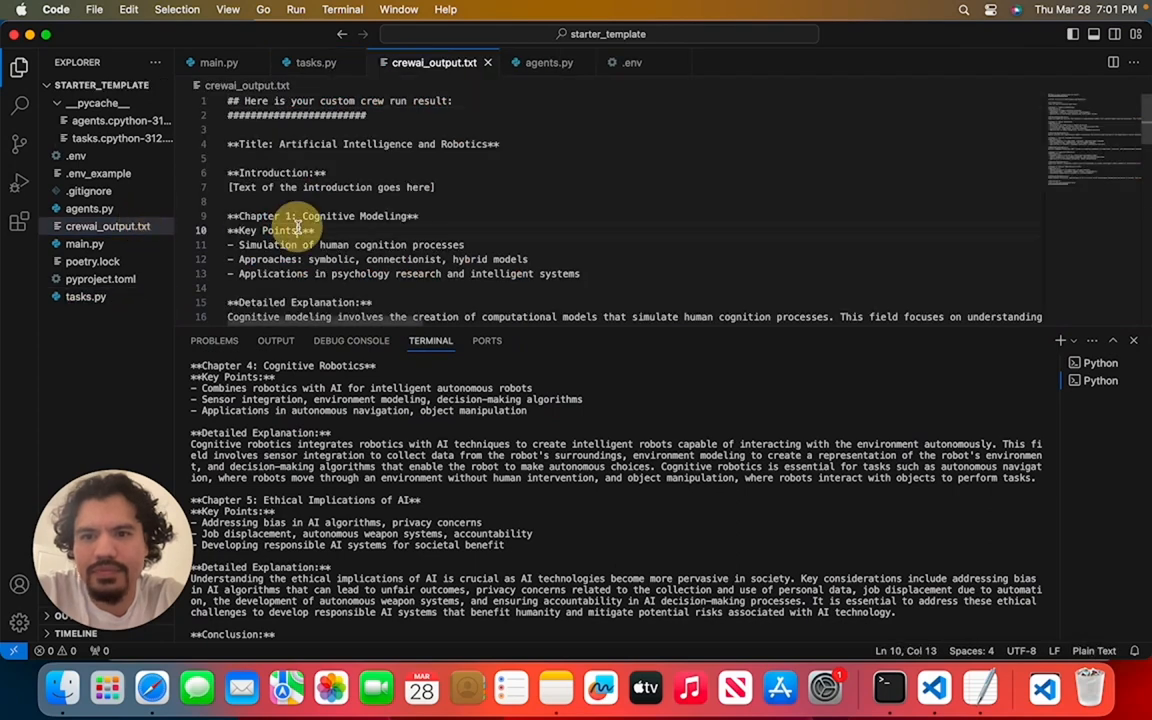
key("cmd+a")
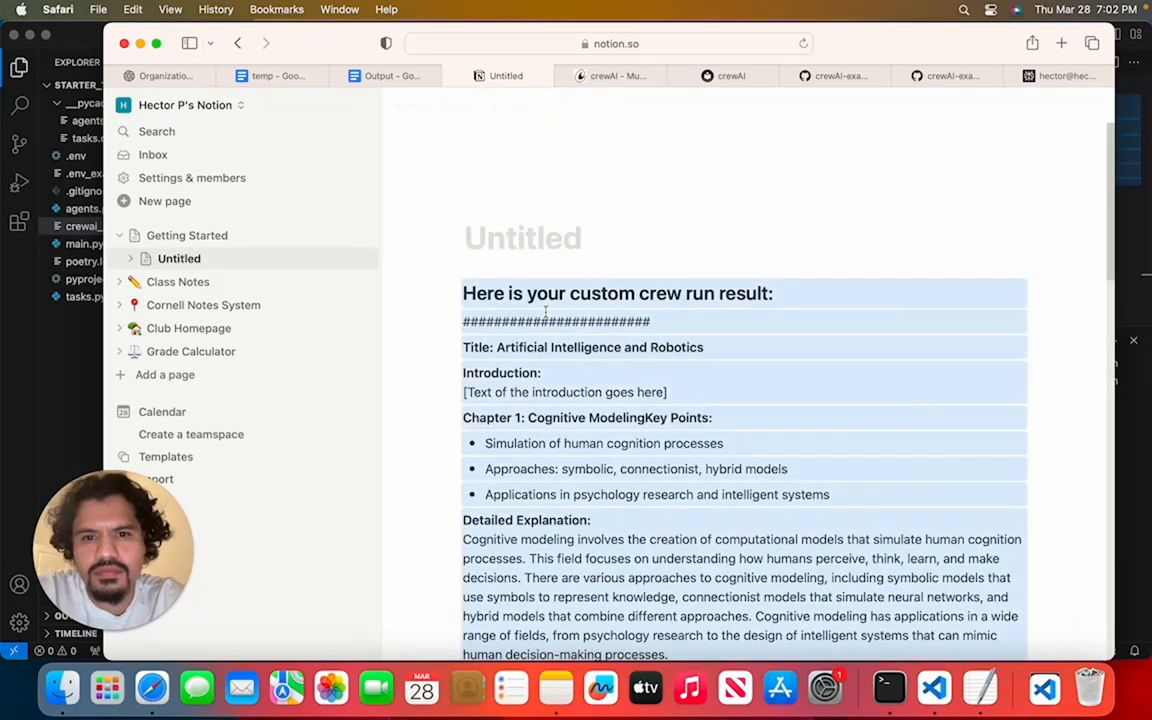
Step: Scroll through the pasted AI and Robotics ebook, then bring up the Output document
scroll("down", 3)
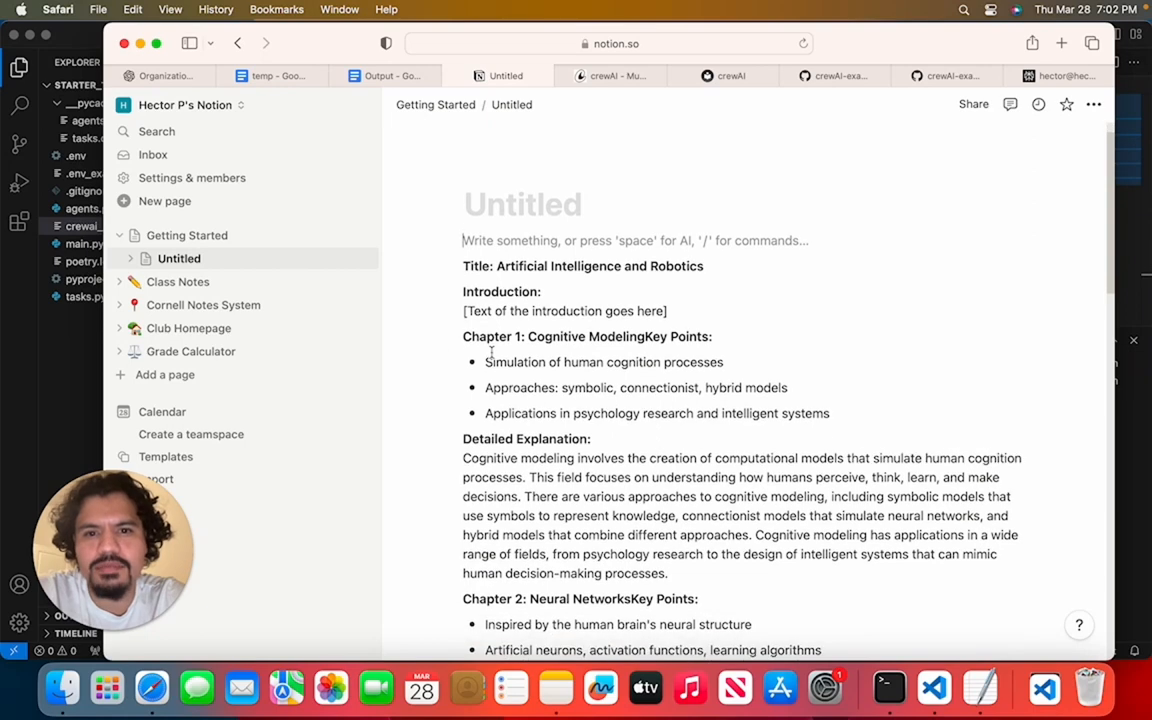
scroll("down", 3)
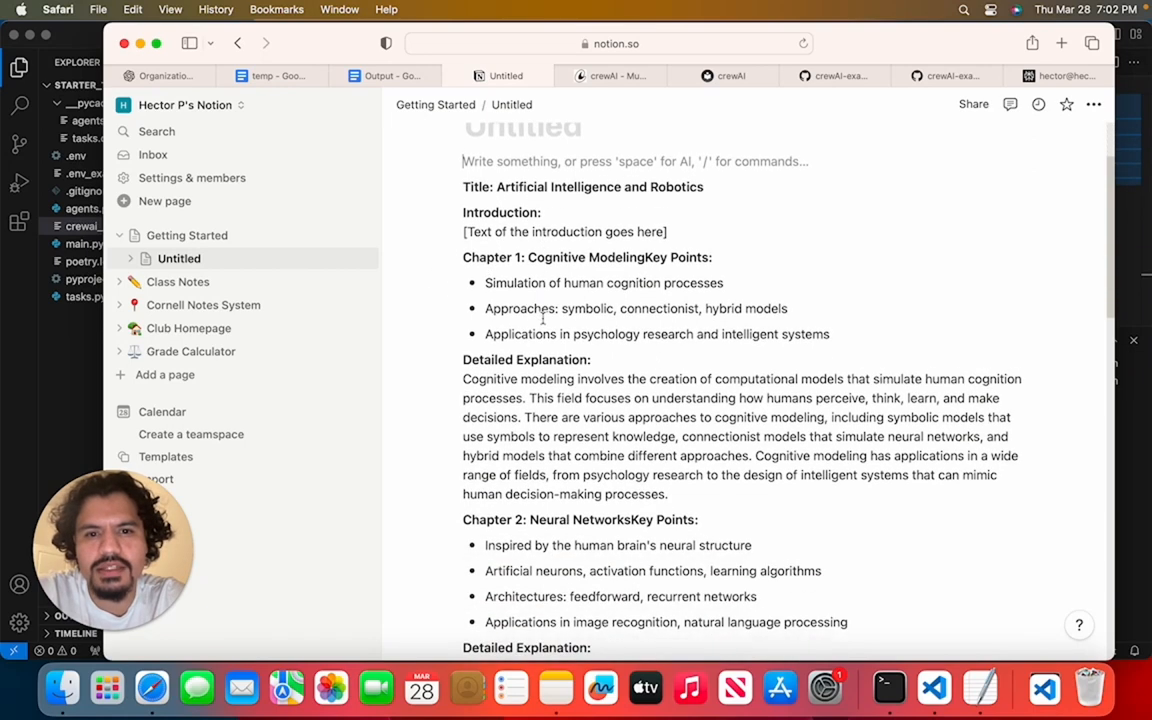
scroll("down", 3)
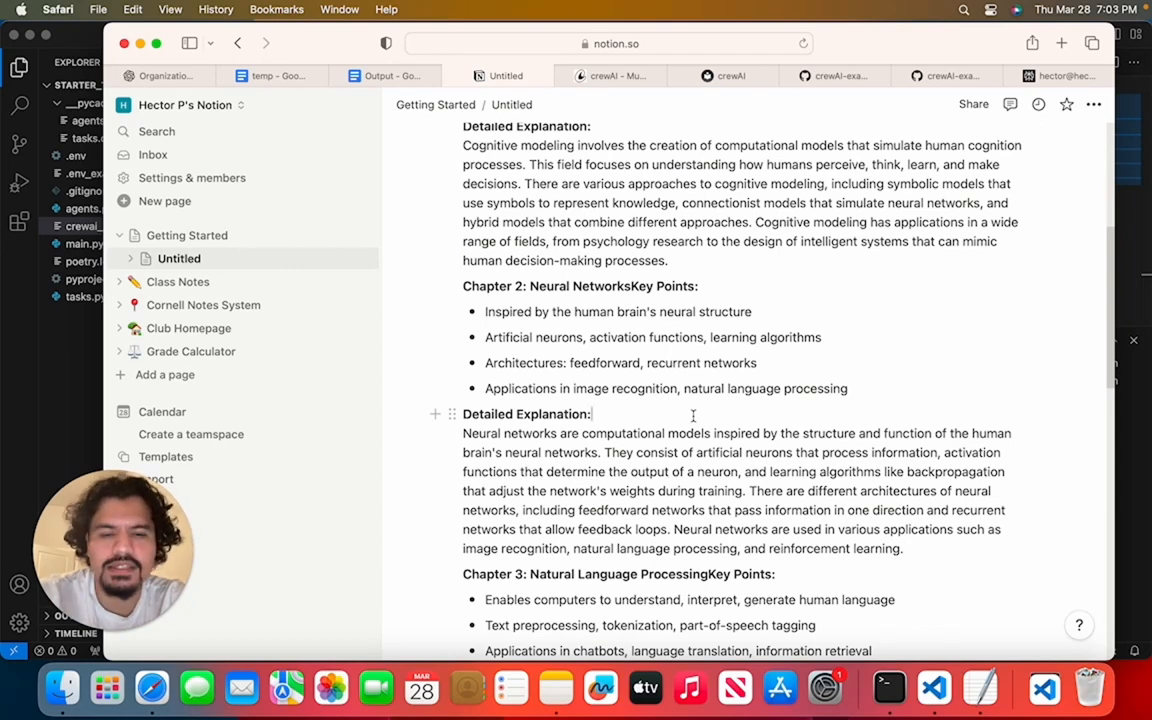
left_click(385, 75)
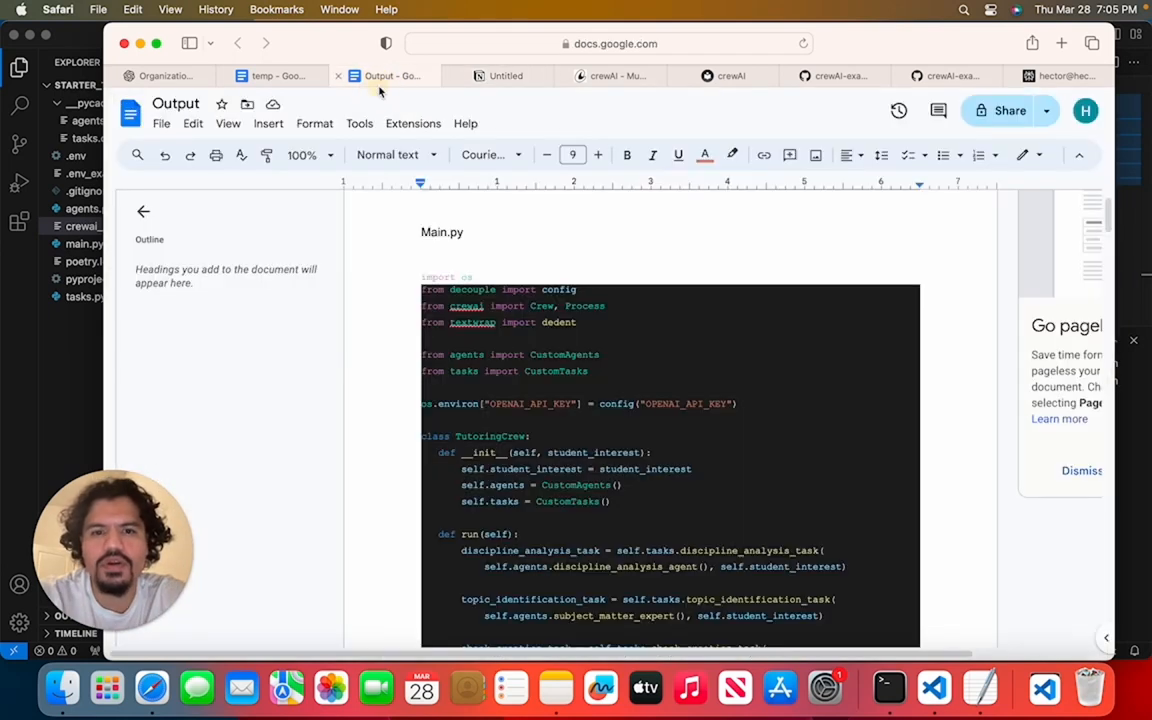